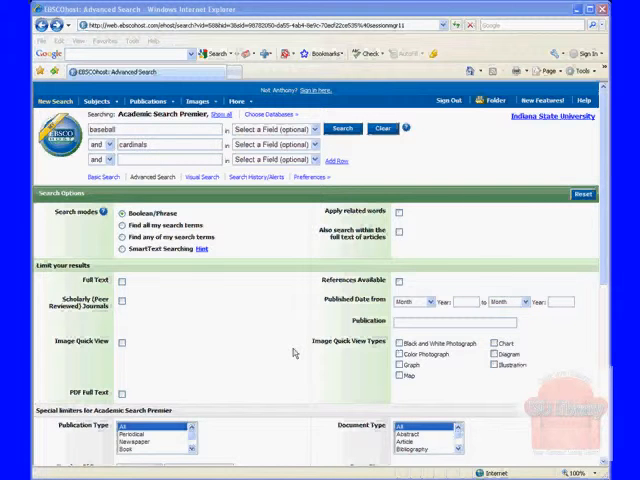
pyautogui.moveTo(356, 172)
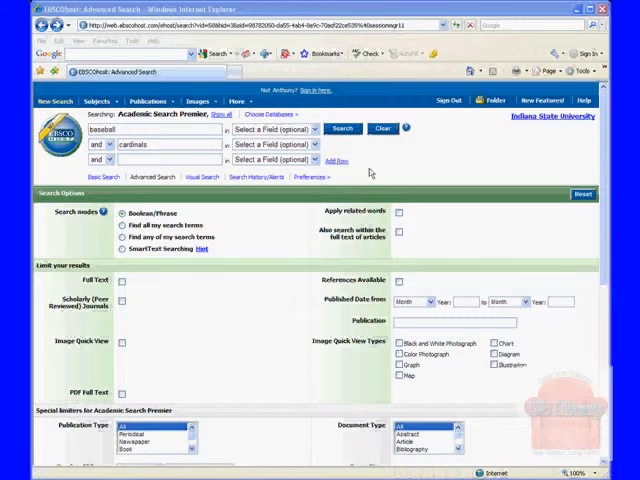
pyautogui.moveTo(368, 168)
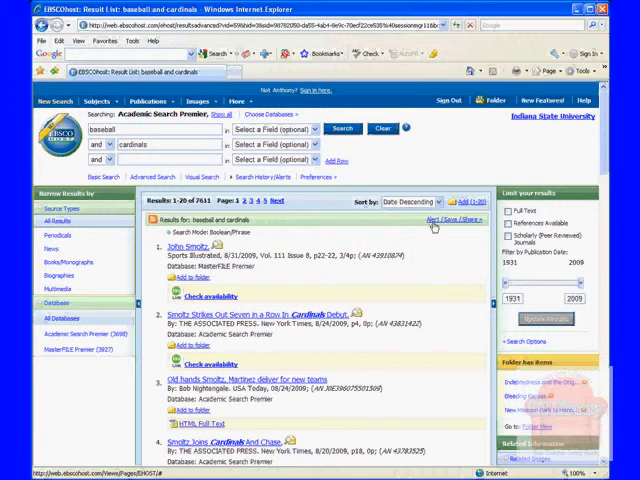
# Add the basketball and cardinals search to the folder as a persistent link via Alert/Save/Share.
pyautogui.click(442, 220)
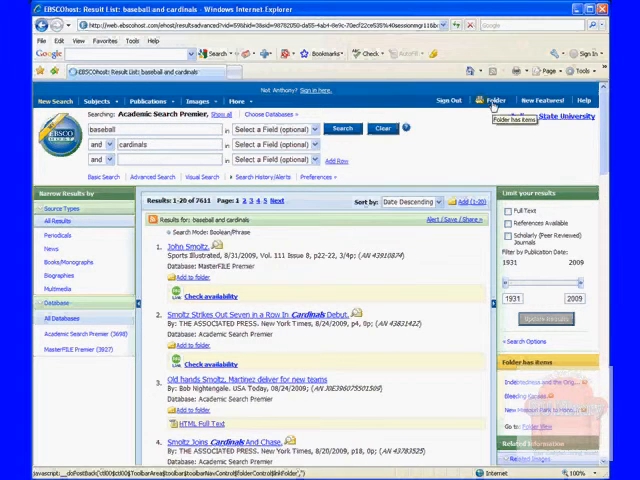
# Go to the personal Folder and show its Persistent Links to Searches list with the saved search.
pyautogui.click(492, 98)
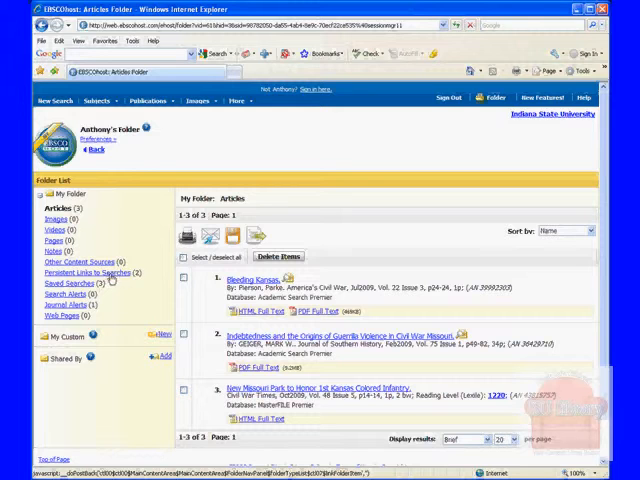
pyautogui.click(84, 272)
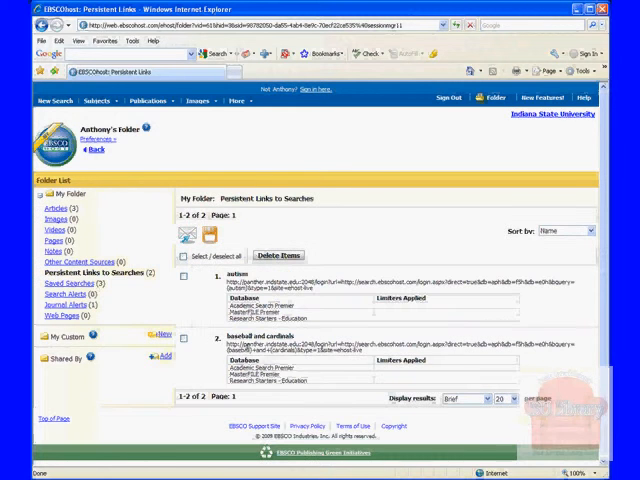